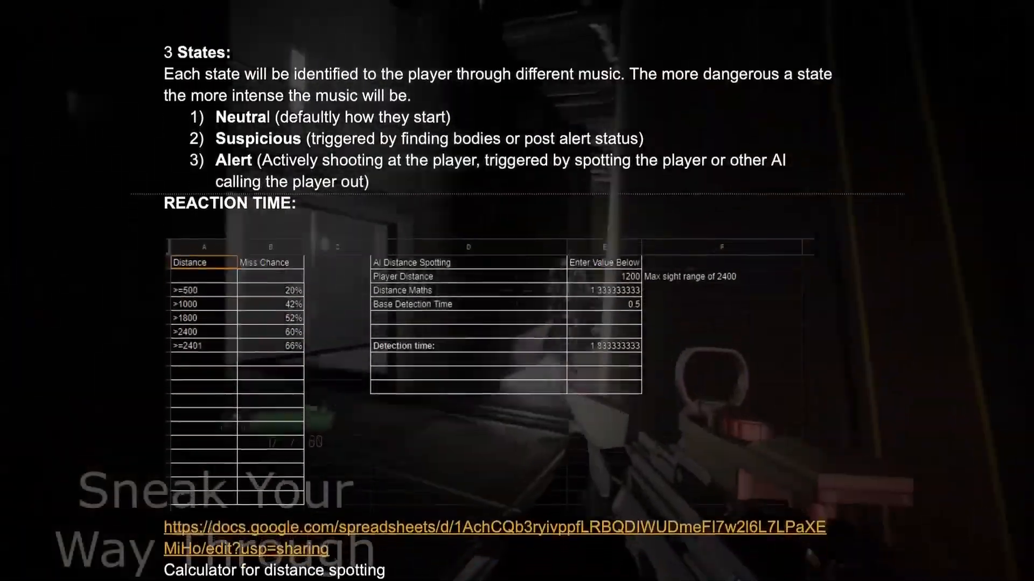
scroll(down, 3)
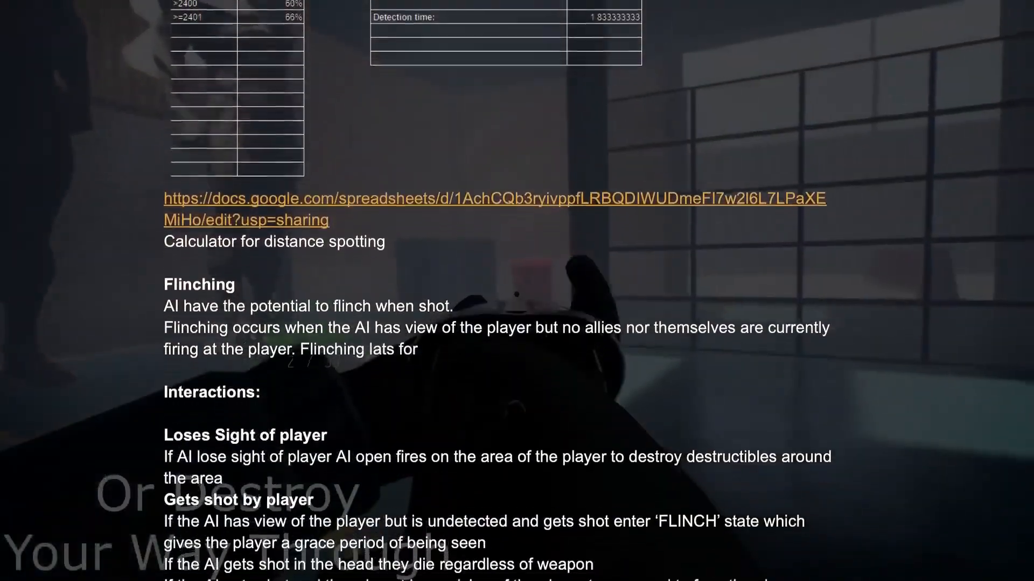
scroll(down, 3)
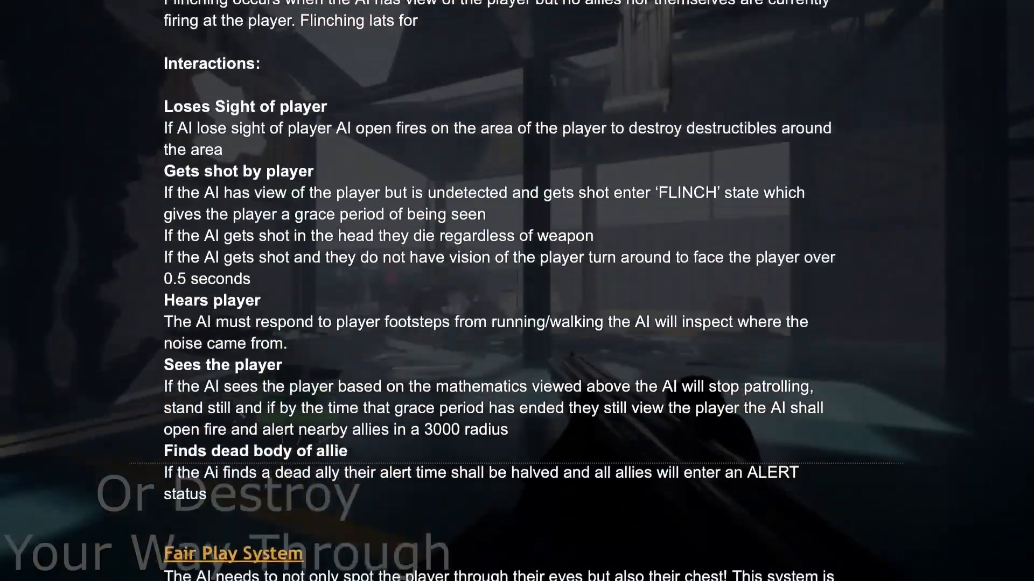